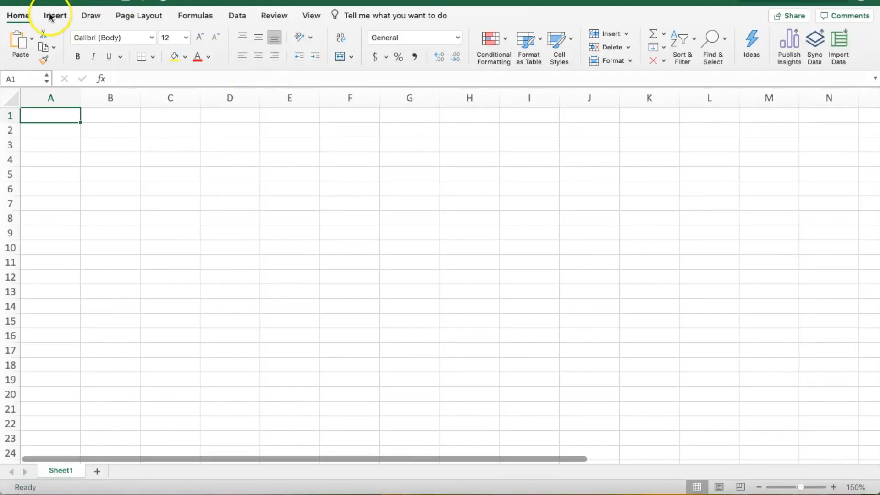
Step: Load the installed add-ins in Excel and open the Knoema DataFinder pane
{"action": "left_click", "coordinate": [55, 15]}
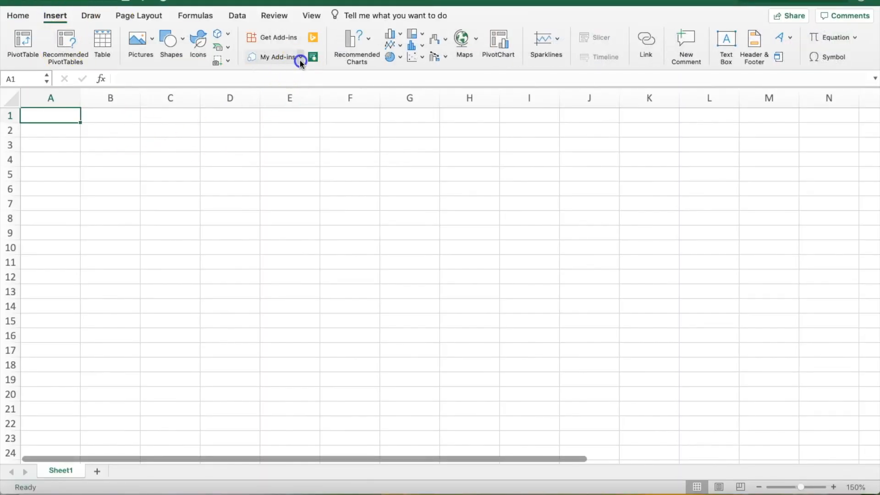
{"action": "left_click", "coordinate": [237, 15]}
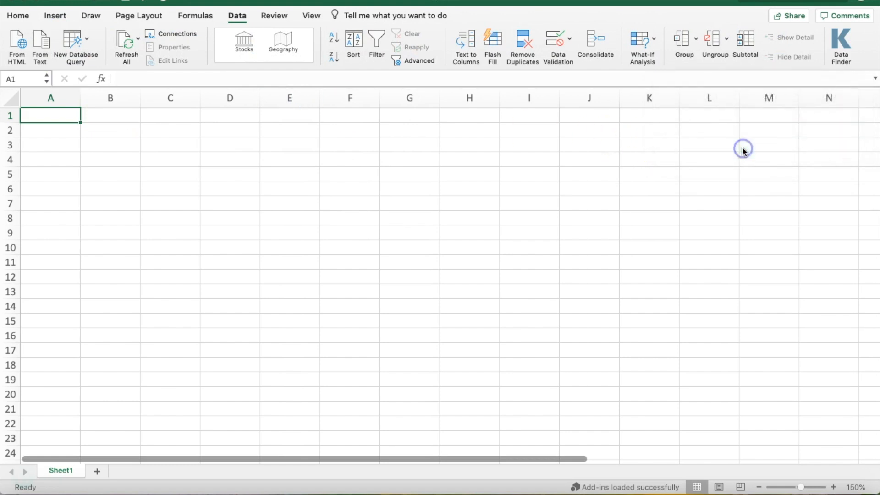
{"action": "left_click", "coordinate": [840, 45]}
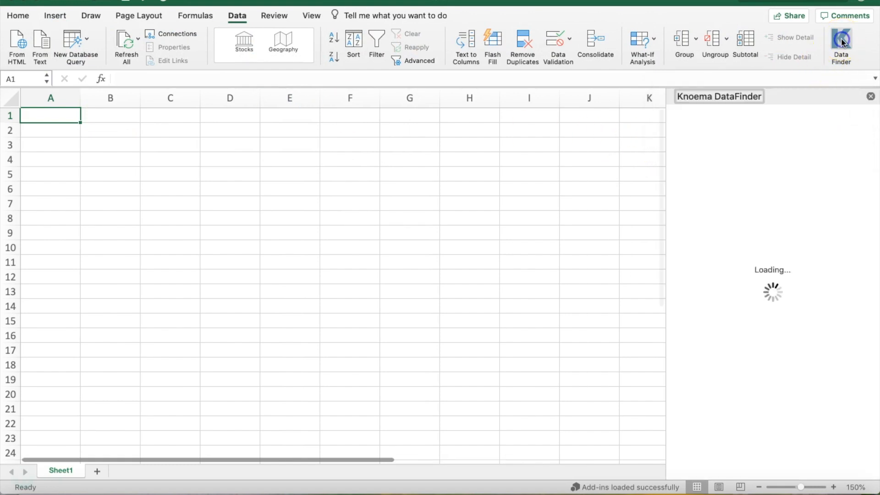
Step: Enter 'italy lemons production' in cell B4 so DataFinder suggests Italy's 2017 lemon output
{"action": "type", "text": "italy lemons"}
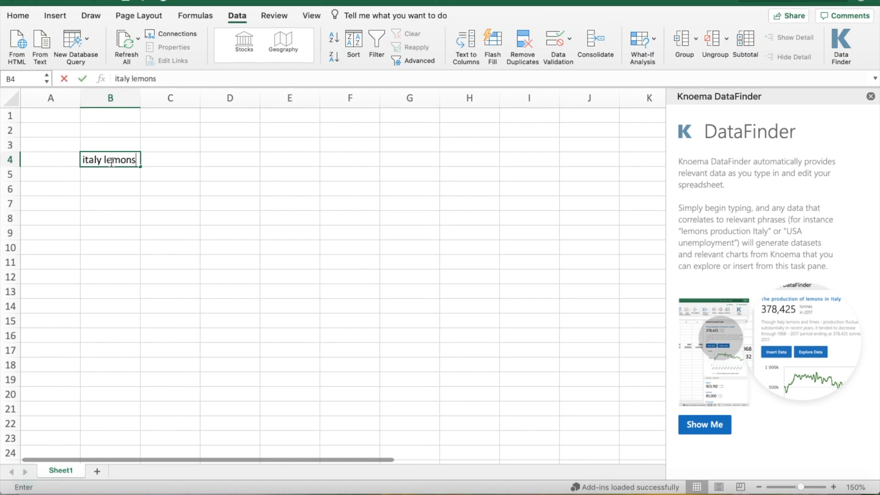
{"action": "type", "text": "production"}
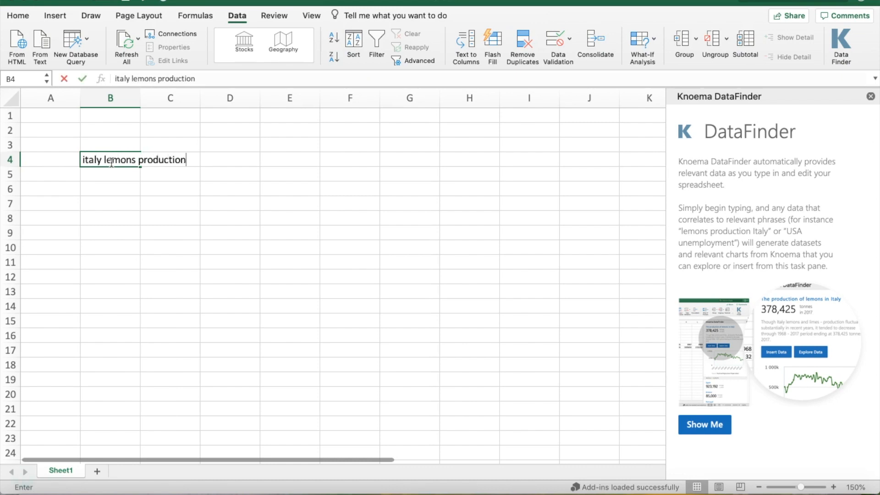
{"action": "key", "text": "Return"}
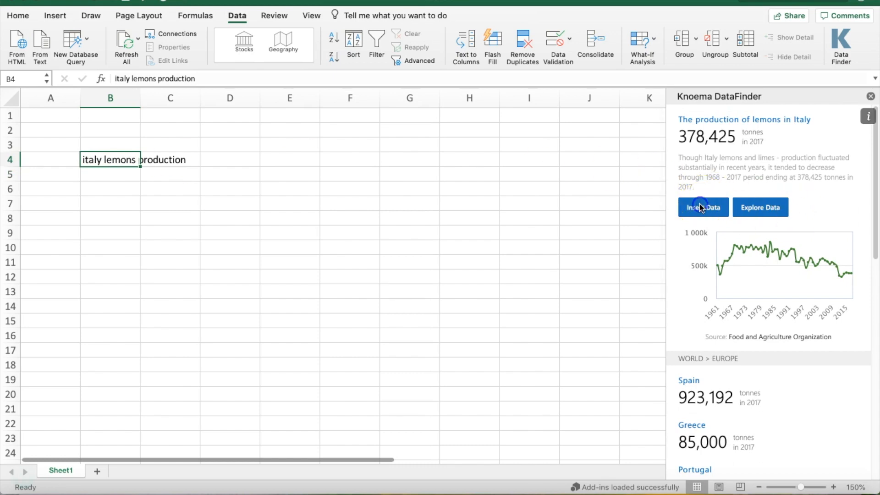
Step: Insert Italy's yearly lemon production data since 1961 into row 4
{"action": "left_click", "coordinate": [703, 208]}
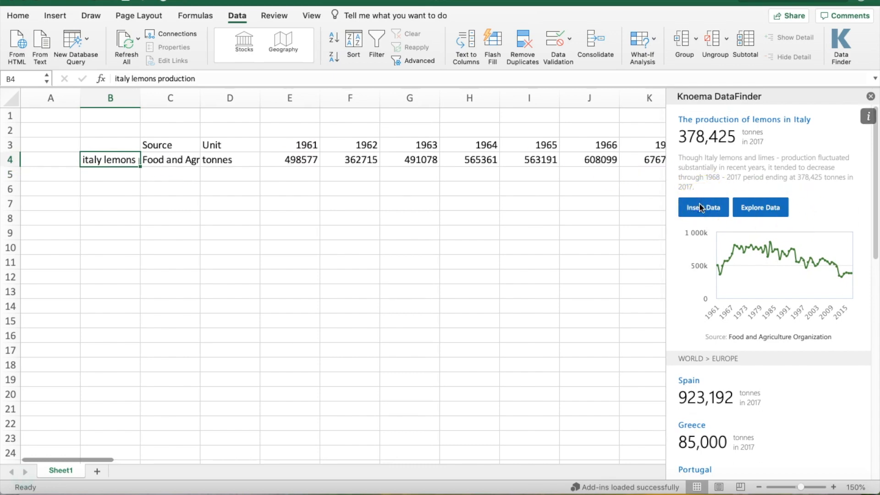
{"action": "scroll", "scroll_direction": "down", "scroll_amount": 3}
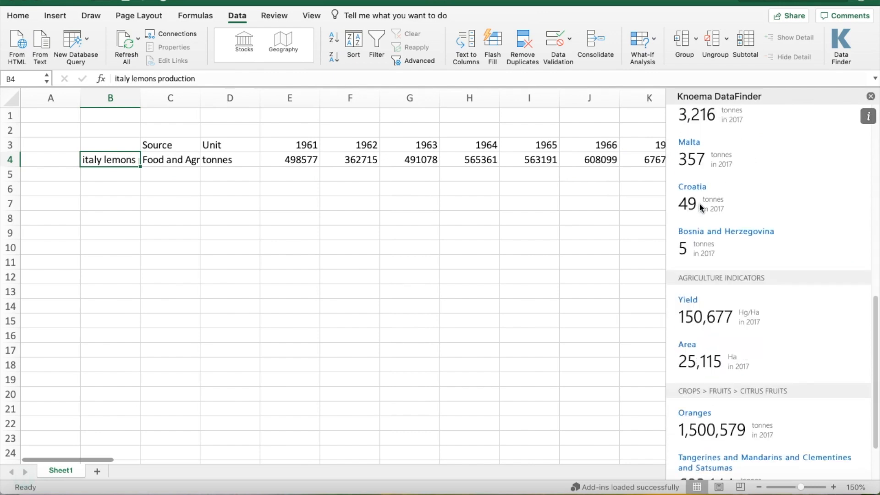
{"action": "scroll", "scroll_direction": "down", "scroll_amount": 3}
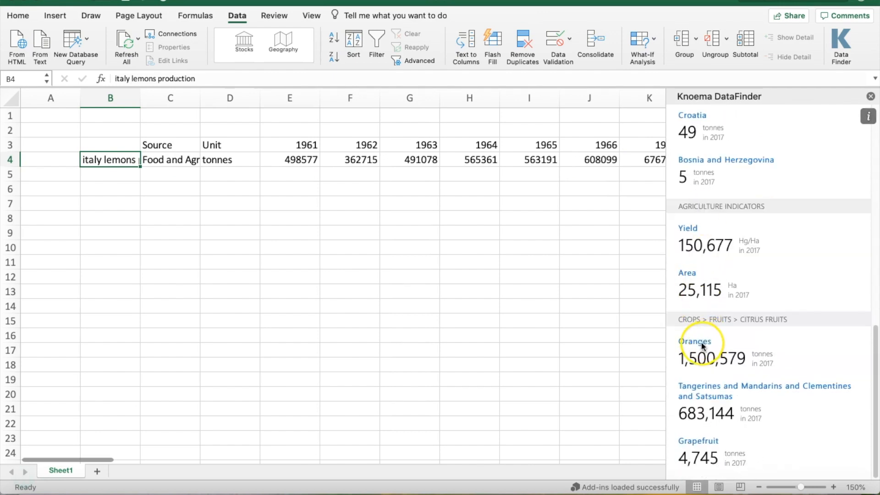
Step: Preview Italy's orange production data, then select an empty cell below the data
{"action": "left_click", "coordinate": [695, 341]}
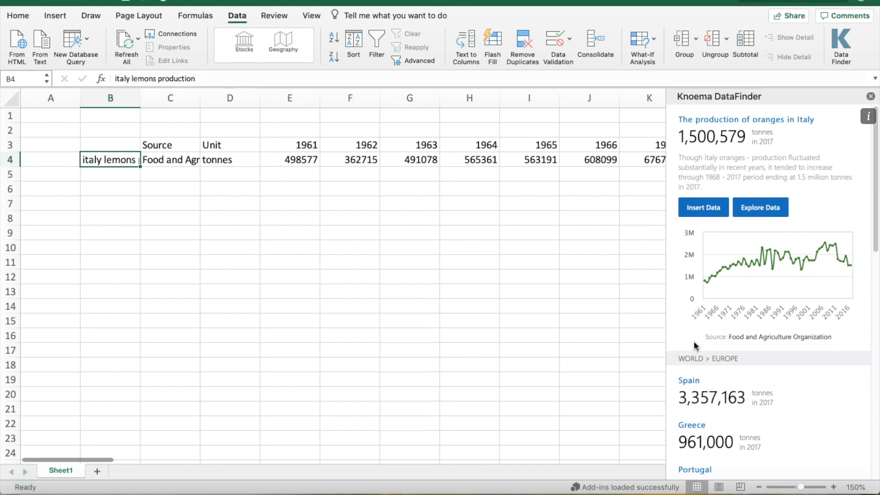
{"action": "left_click", "coordinate": [110, 190]}
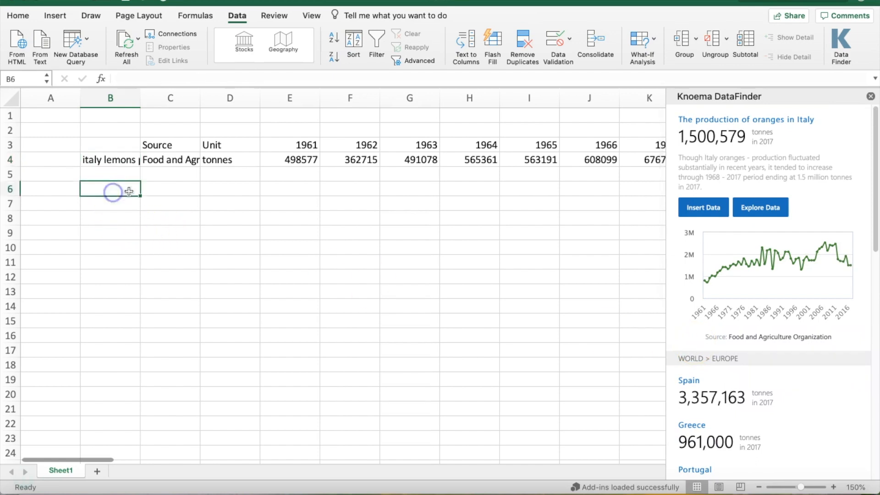
{"action": "left_click", "coordinate": [703, 207]}
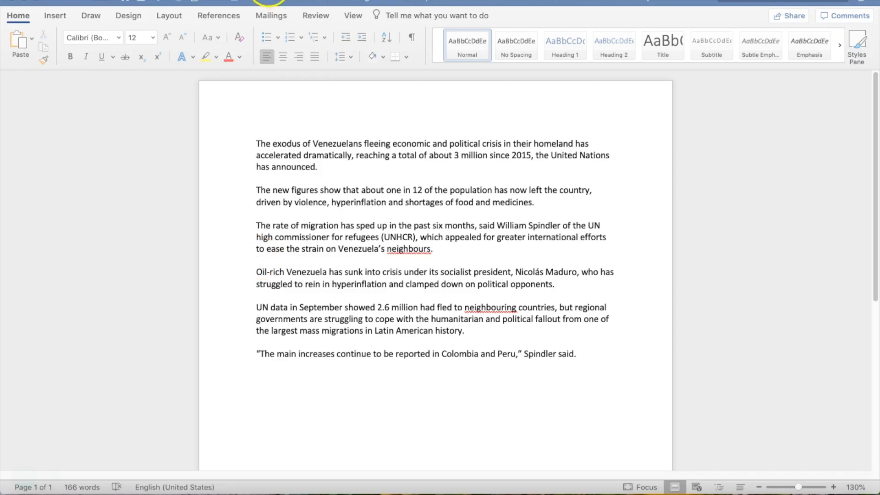
Step: Launch Knoema DataFinder from My Add-ins in Word and dismiss the getting-started tip
{"action": "left_click", "coordinate": [54, 15]}
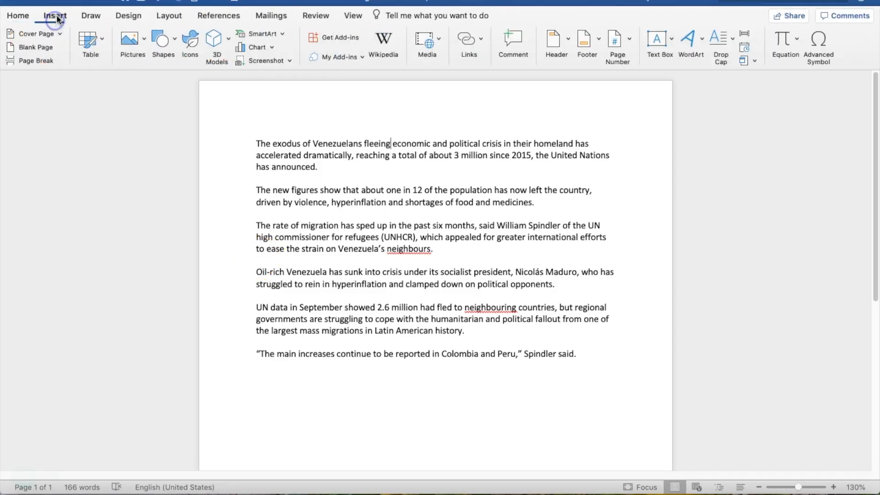
{"action": "left_click", "coordinate": [340, 57]}
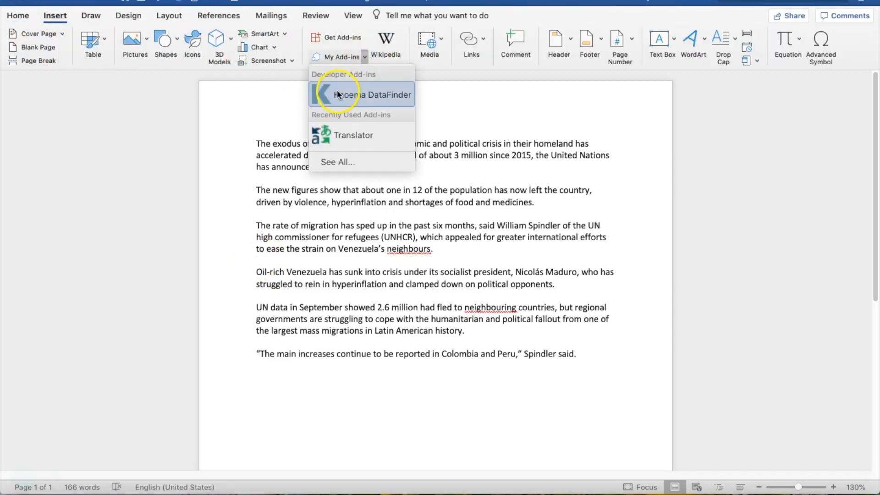
{"action": "left_click", "coordinate": [373, 94]}
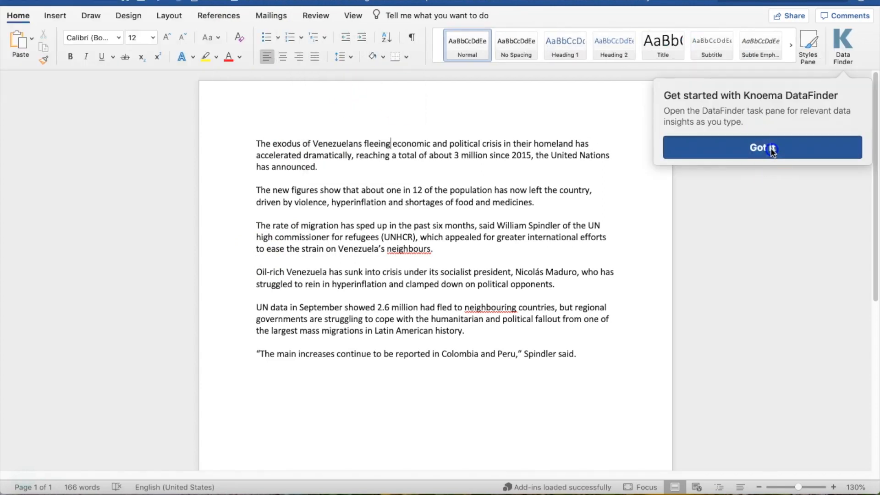
{"action": "left_click", "coordinate": [761, 147]}
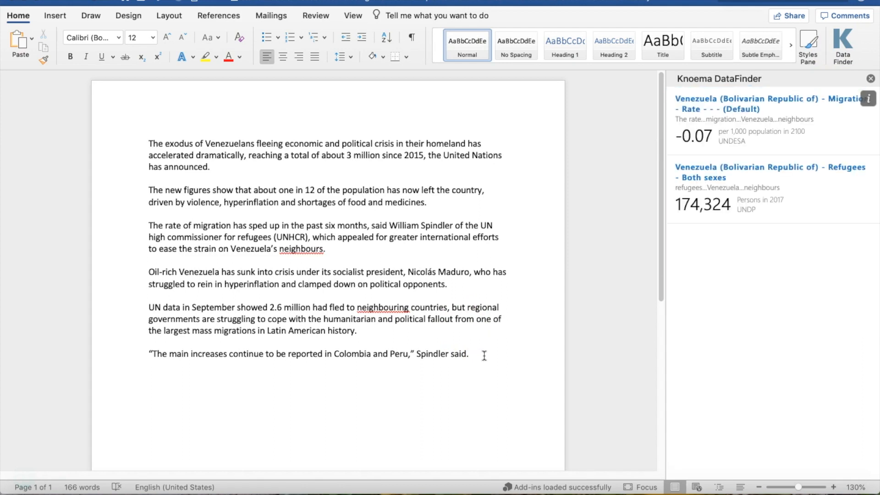
Step: Add 'Colombia is sheltering 1 million Venezuelans.' and expand the Venezuela Refugees - Both sexes result
{"action": "type", "text": "Colombia is sheltering 1 million Venezuelans."}
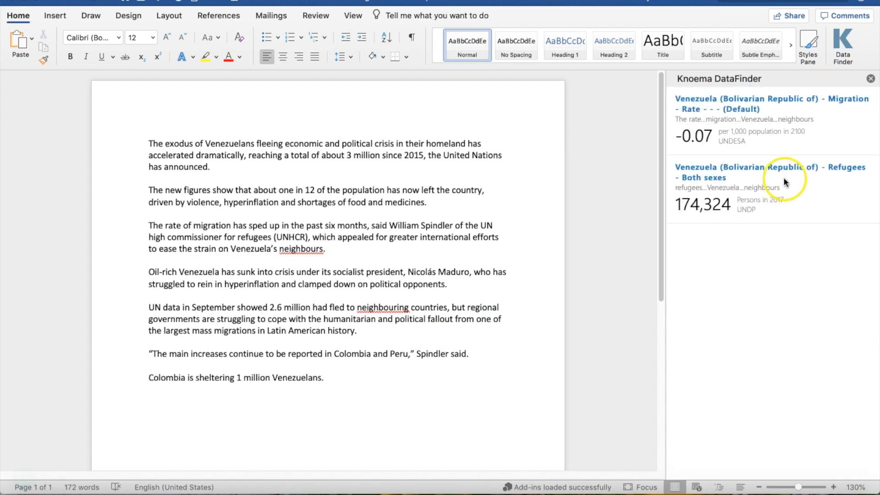
{"action": "left_click", "coordinate": [769, 171]}
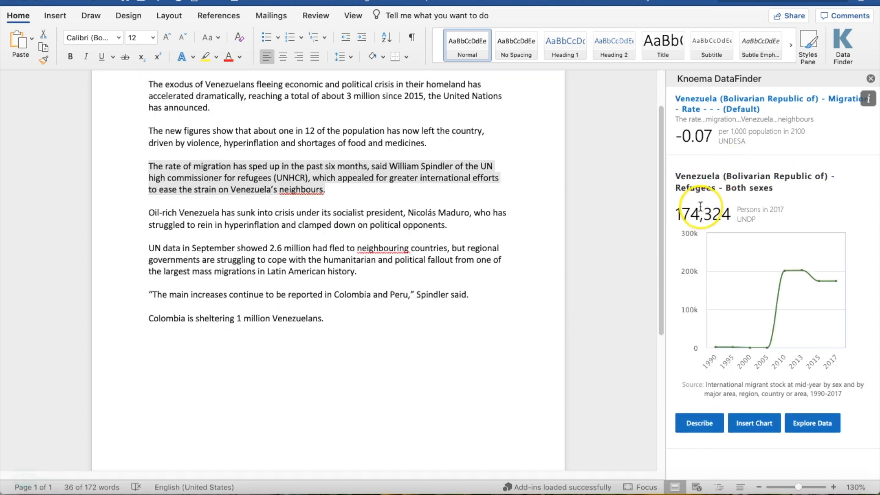
{"action": "mouse_move", "coordinate": [749, 347]}
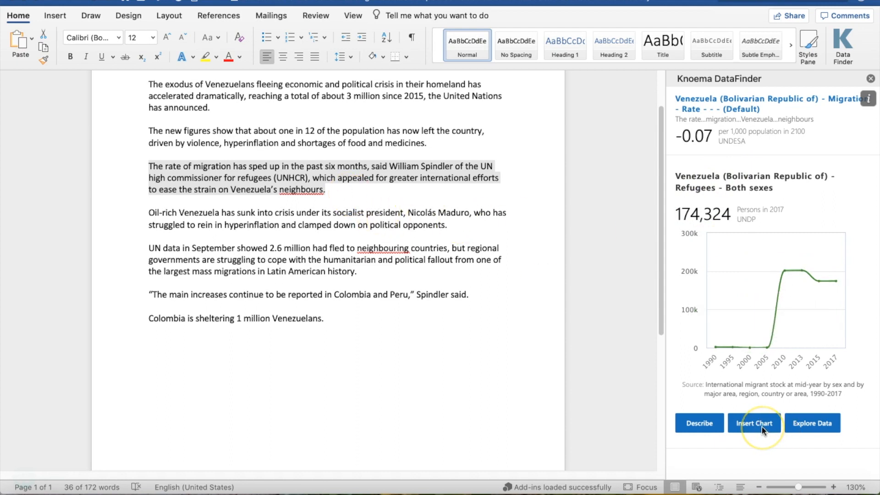
Step: Insert the Venezuela refugees chart with its UNDP source, and add a generated description below it
{"action": "left_click", "coordinate": [754, 423]}
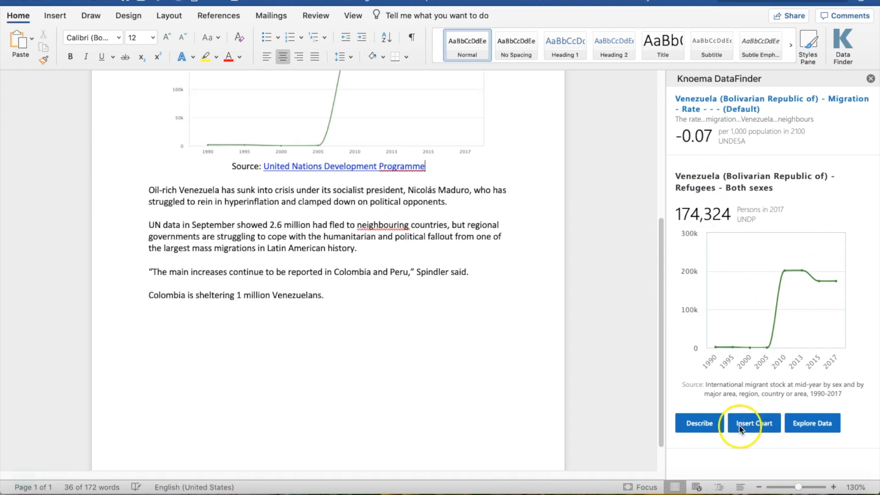
{"action": "left_click", "coordinate": [754, 423]}
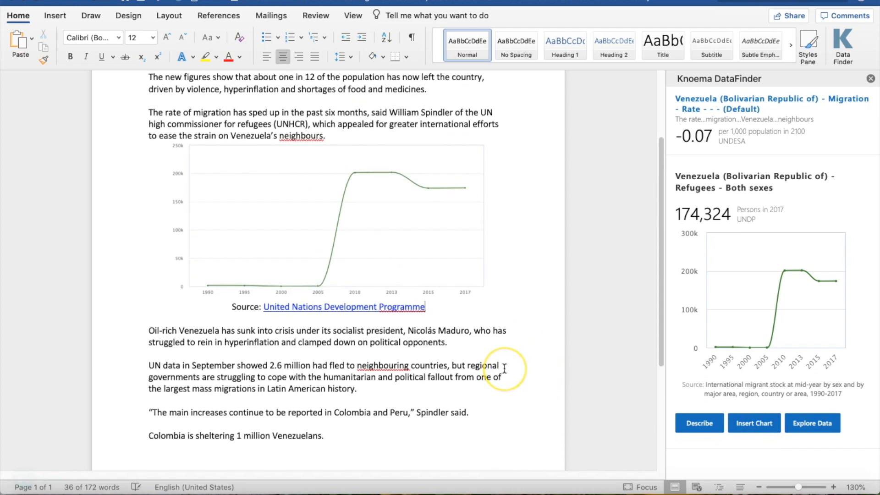
{"action": "left_click", "coordinate": [504, 370]}
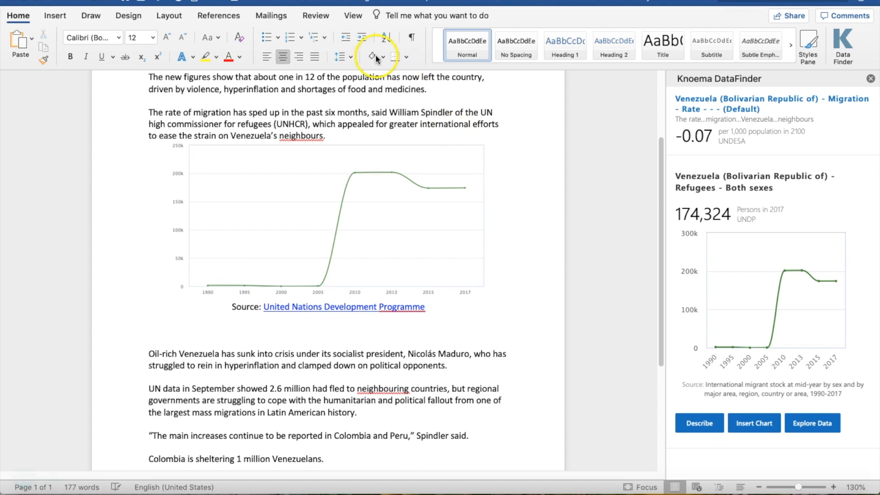
{"action": "left_click", "coordinate": [149, 330]}
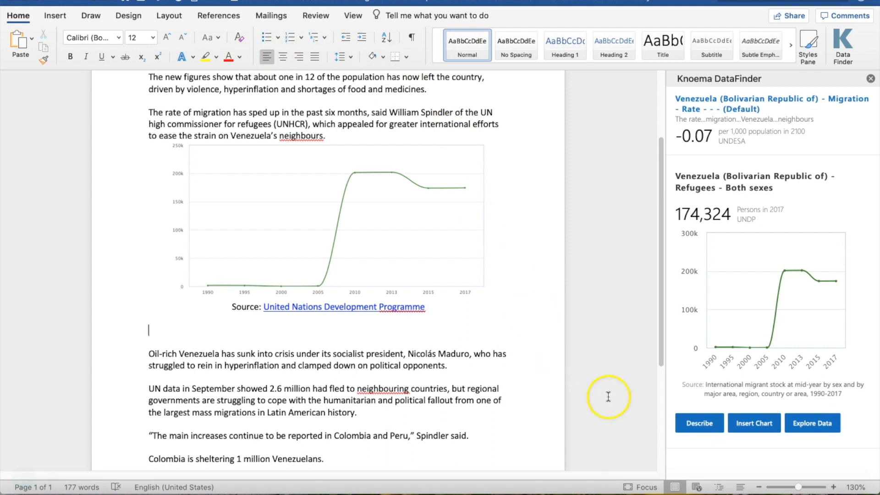
{"action": "left_click", "coordinate": [698, 423]}
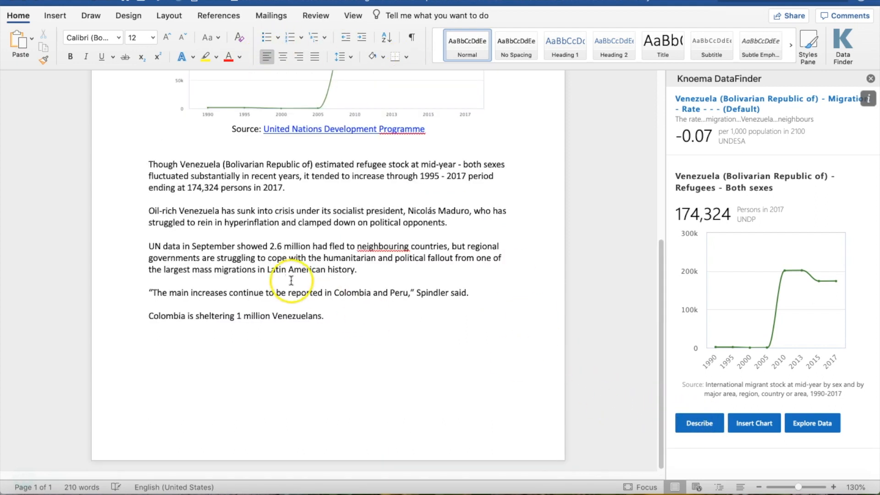